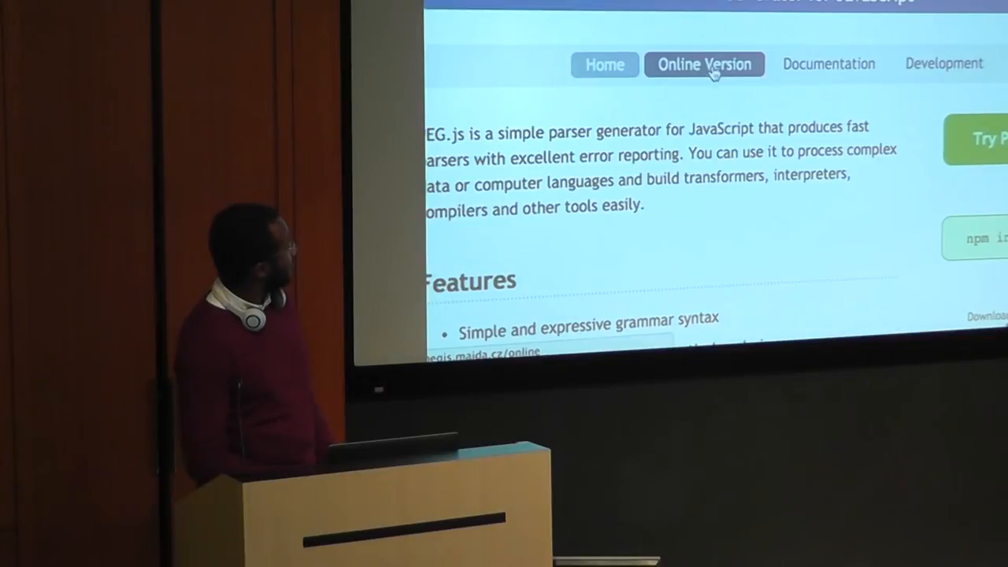
Switch to the Online Version and skim the example arithmetic grammar parsing 2*(3+4) to 14
click(704, 64)
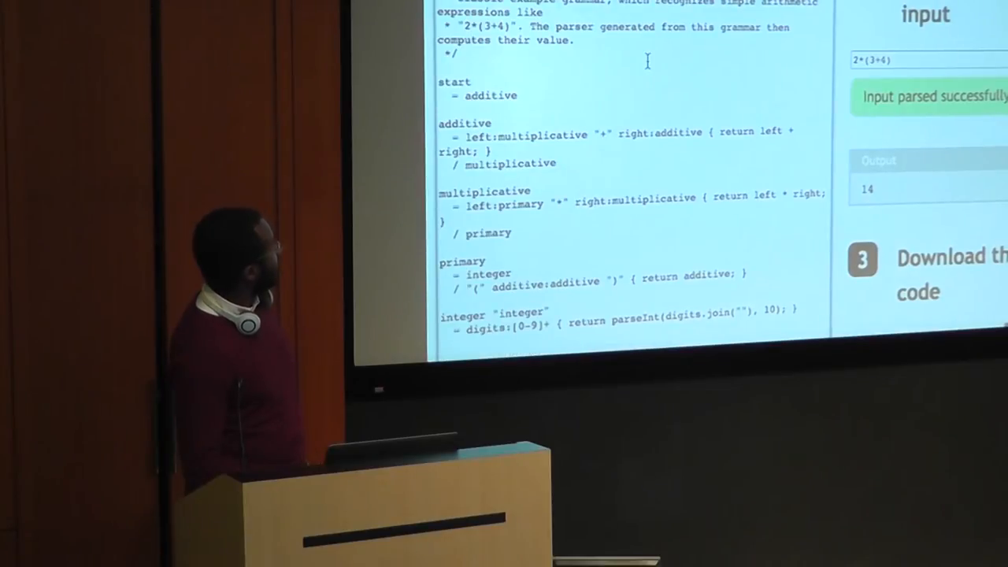
scroll(down, 3)
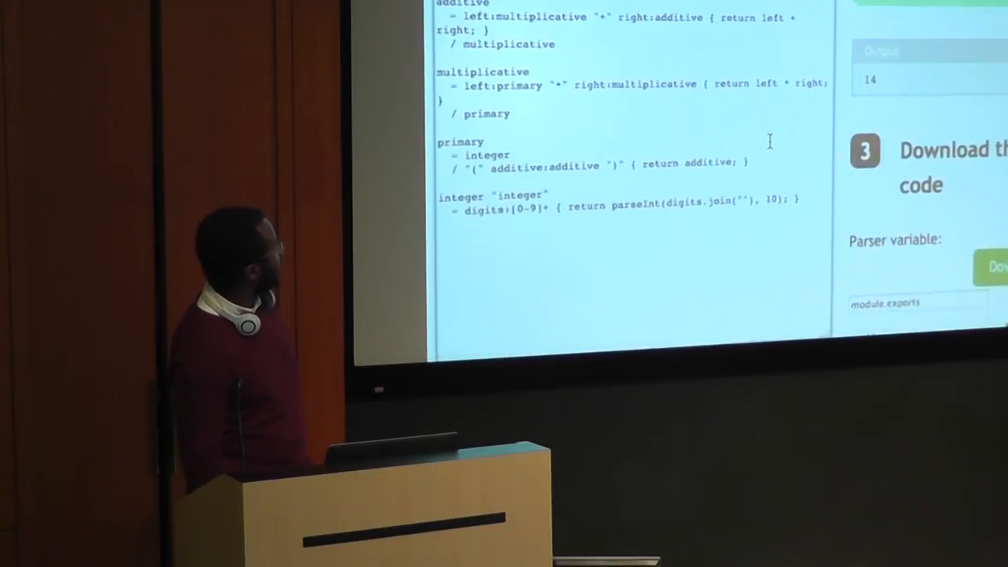
scroll(up, 3)
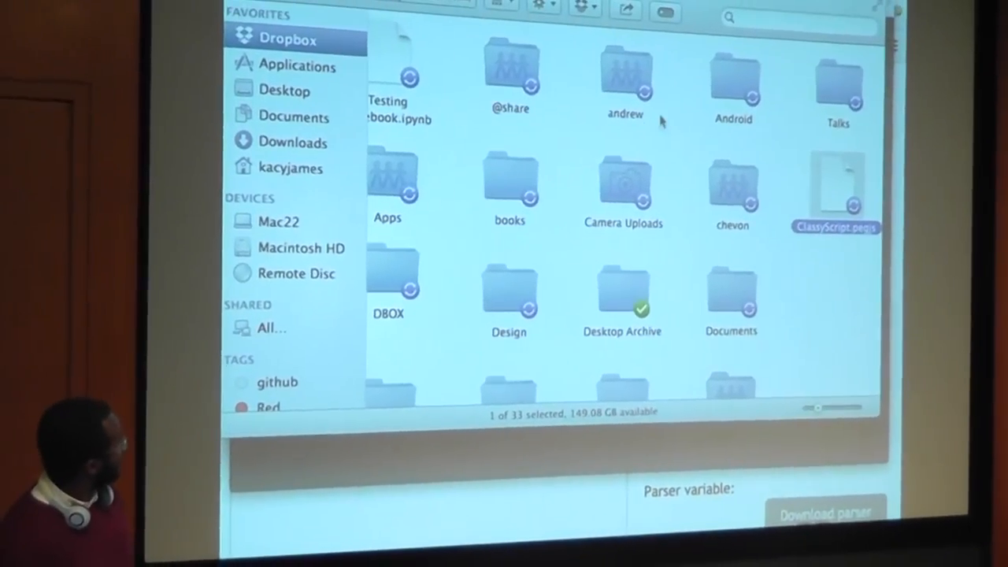
Load ClassyScript.pegjs from Finder so the editor builds the class-definition grammar
right_click(835, 193)
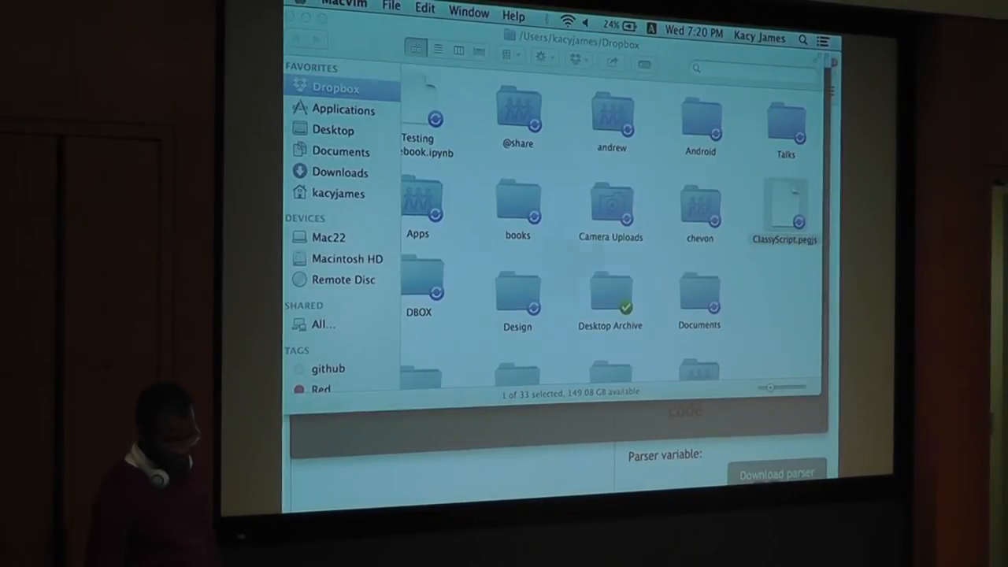
double_click(784, 209)
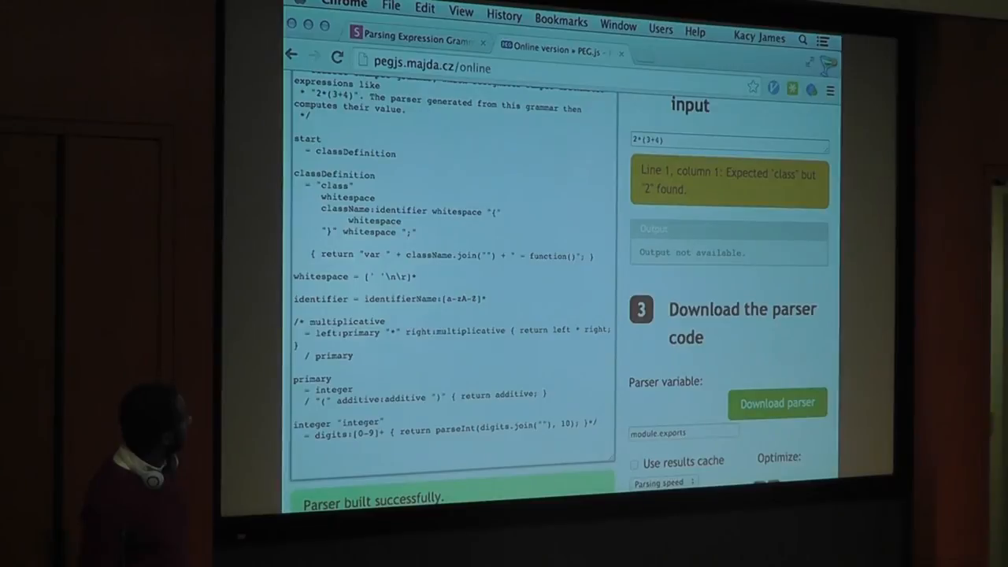
Remove the leading /* ... */ arithmetic-example comment so the grammar starts at its first rule
scroll(up, 3)
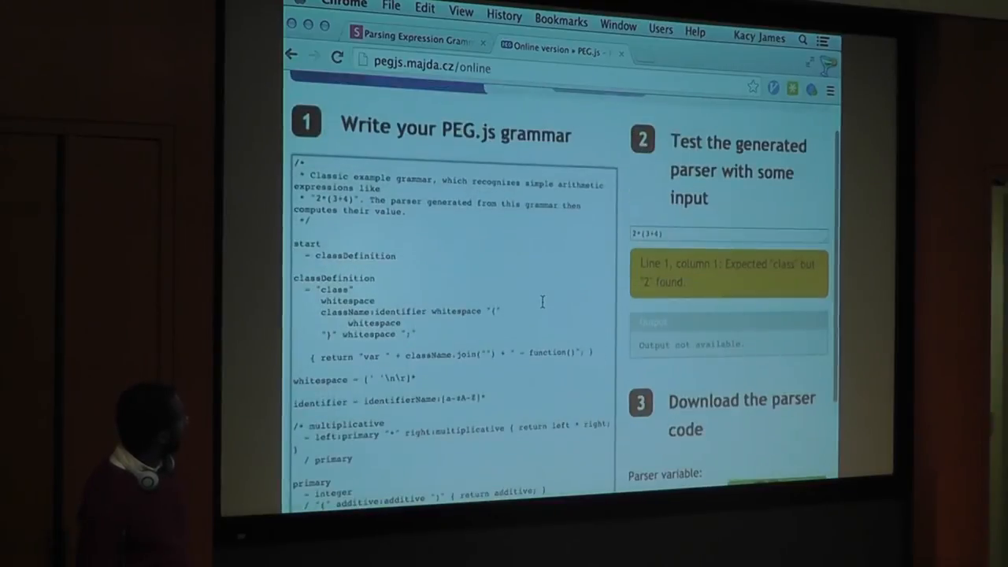
scroll(down, 3)
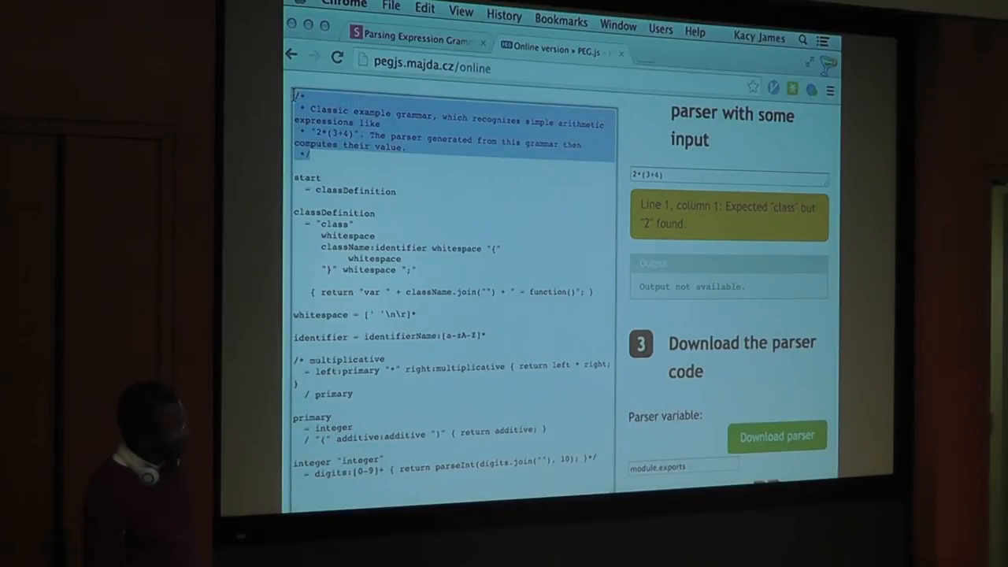
scroll(up, 3)
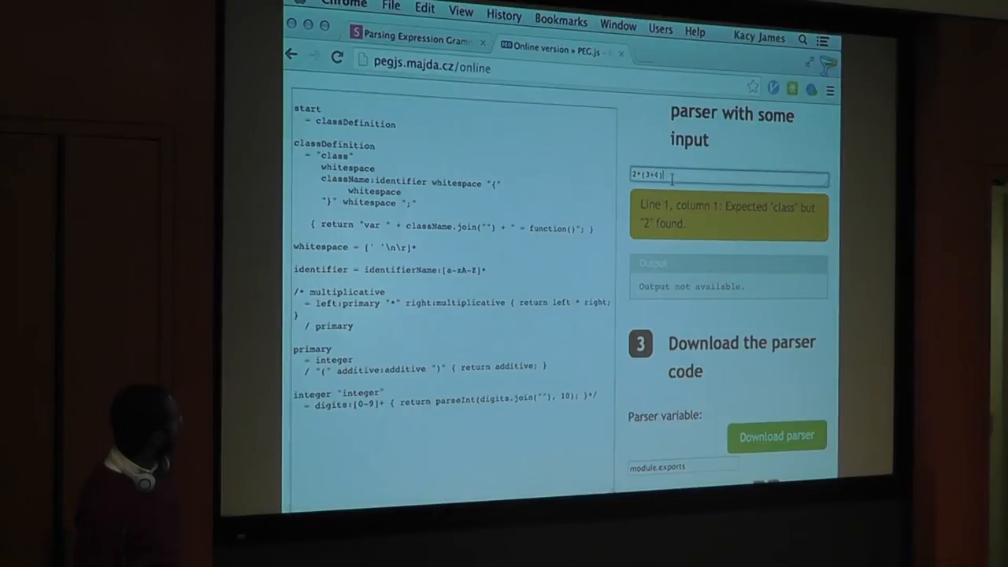
Replace the arithmetic sample with 'class Book {' and watch the parse errors update
text(c)
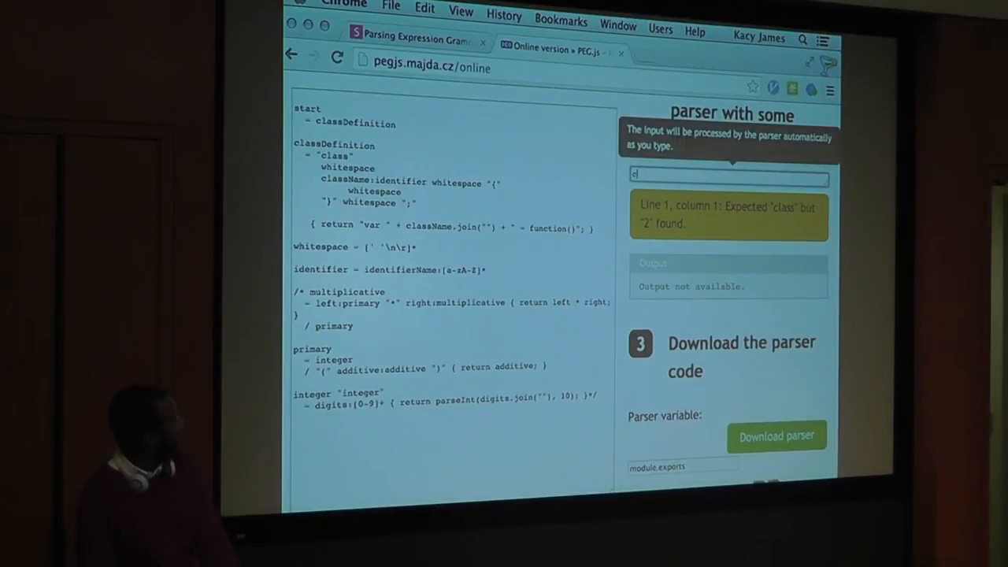
text(lass)
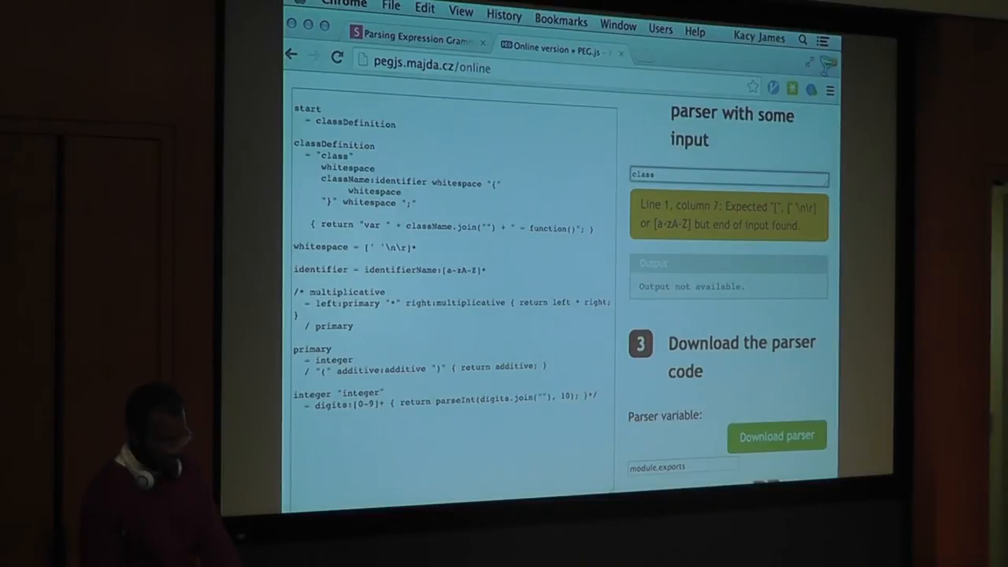
text(Book)
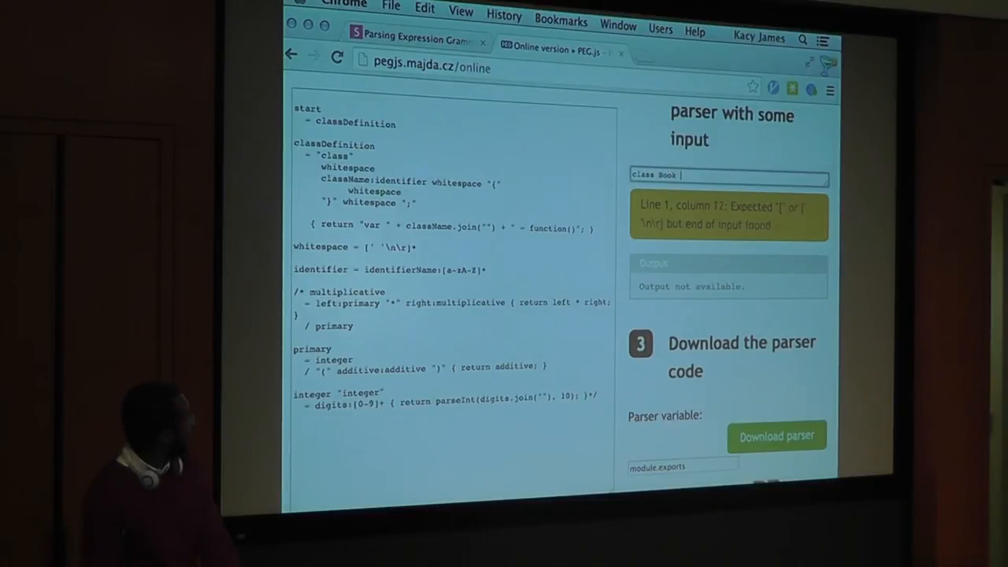
text({)
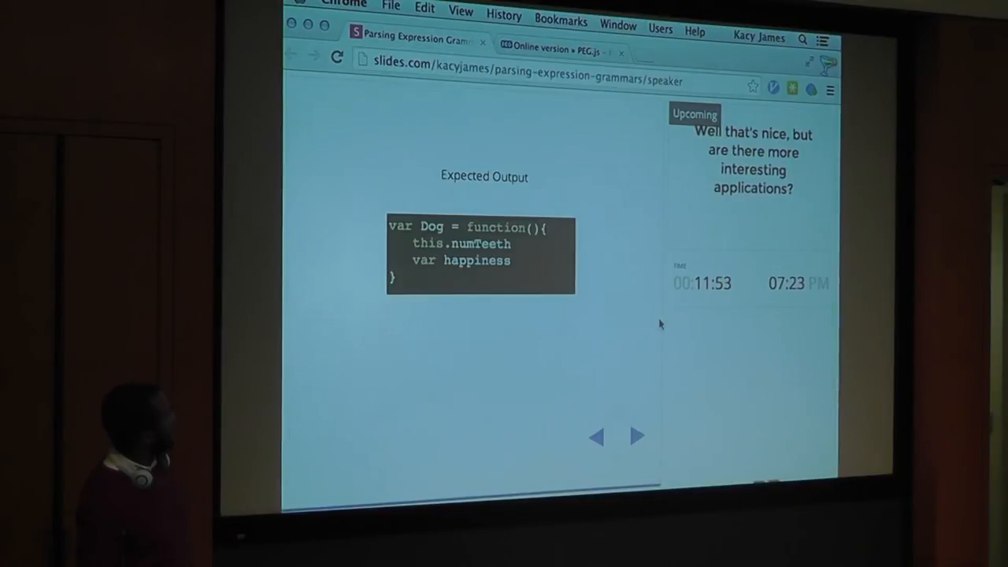
mouse_move(607, 221)
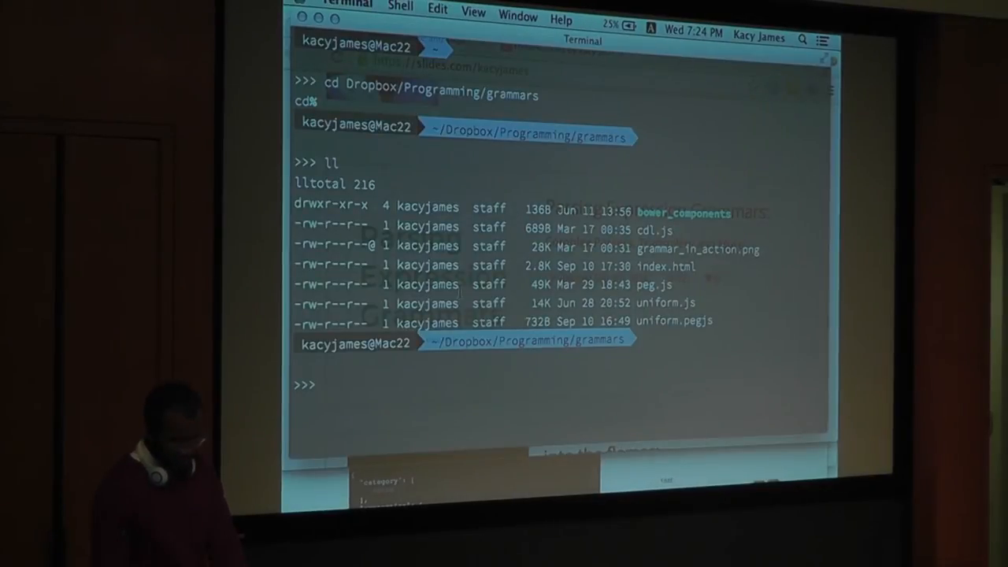
Run httpserve in the grammars folder and load the UniForm page at localhost:8080
text(httpserve)
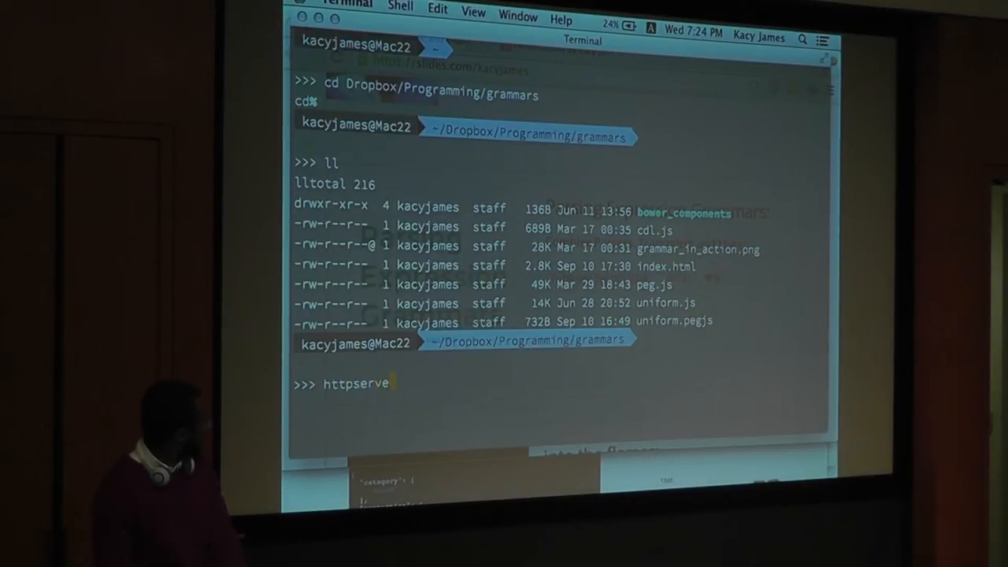
key(Return)
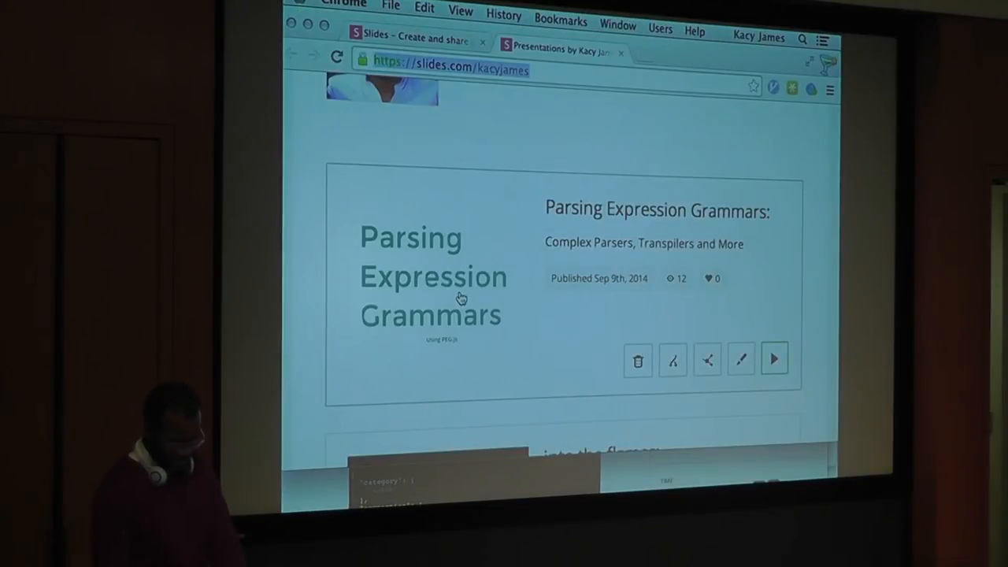
click(559, 47)
text(localhost:8080)
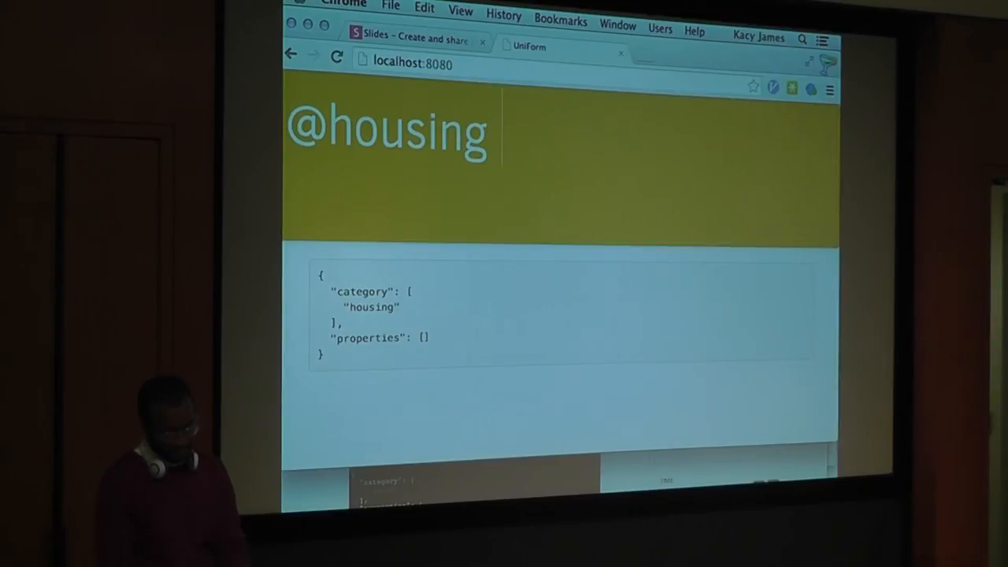
text(#r)
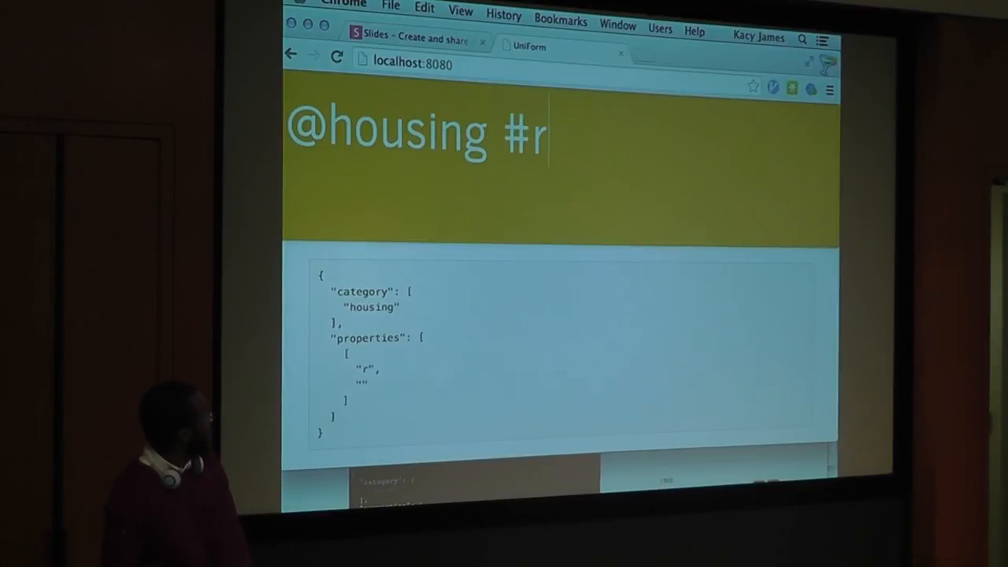
text(ooms)
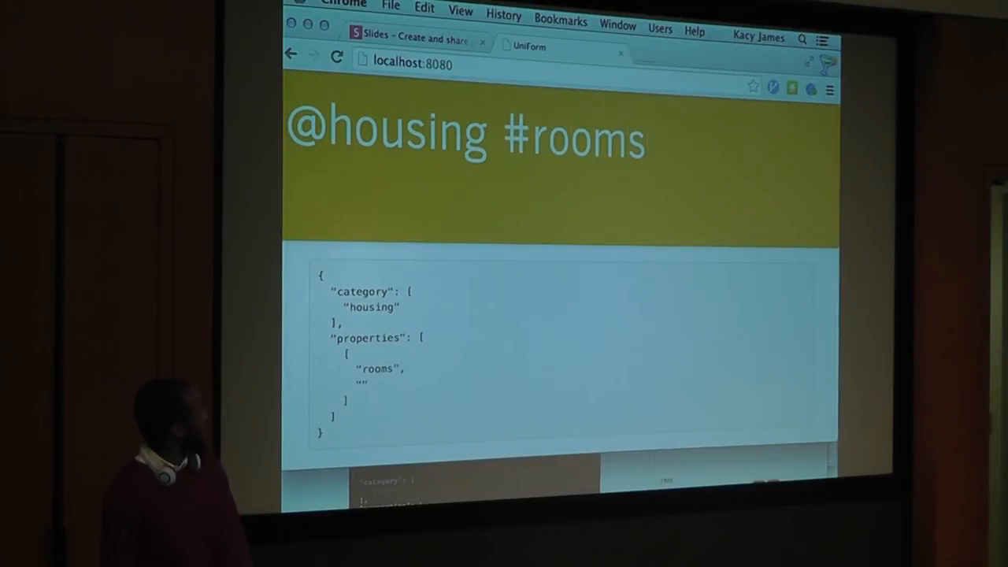
text(3)
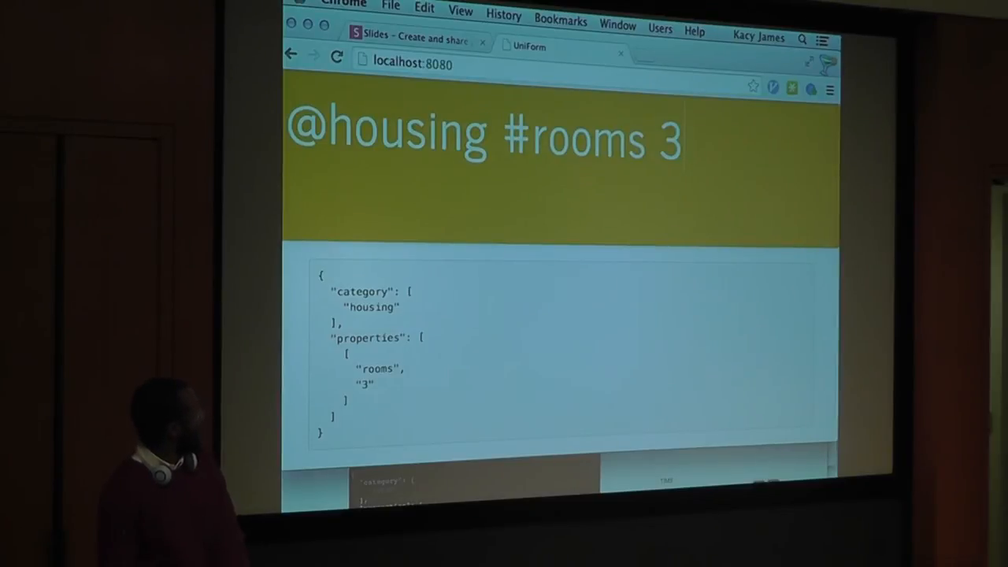
text(#)
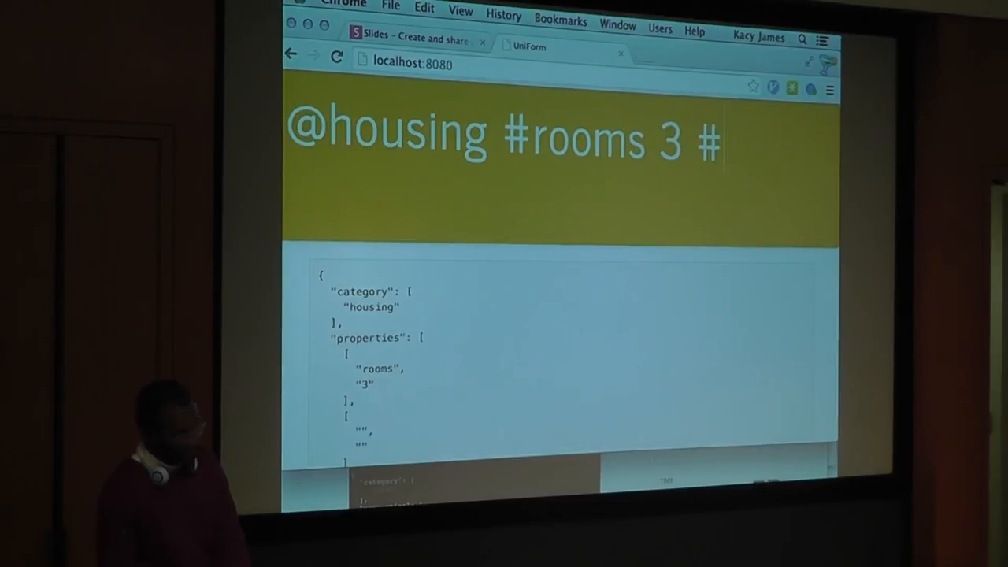
text(rent)
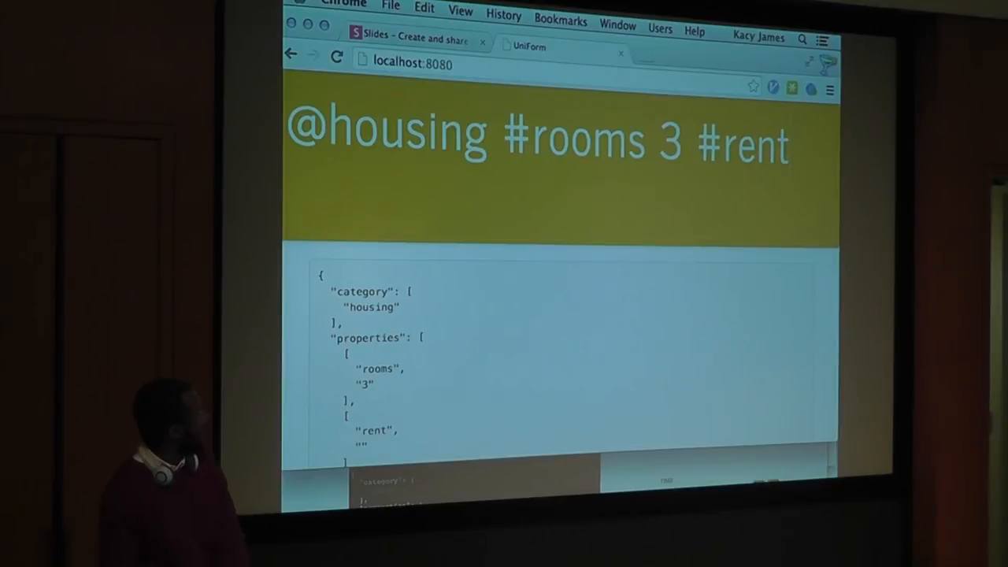
text(25)
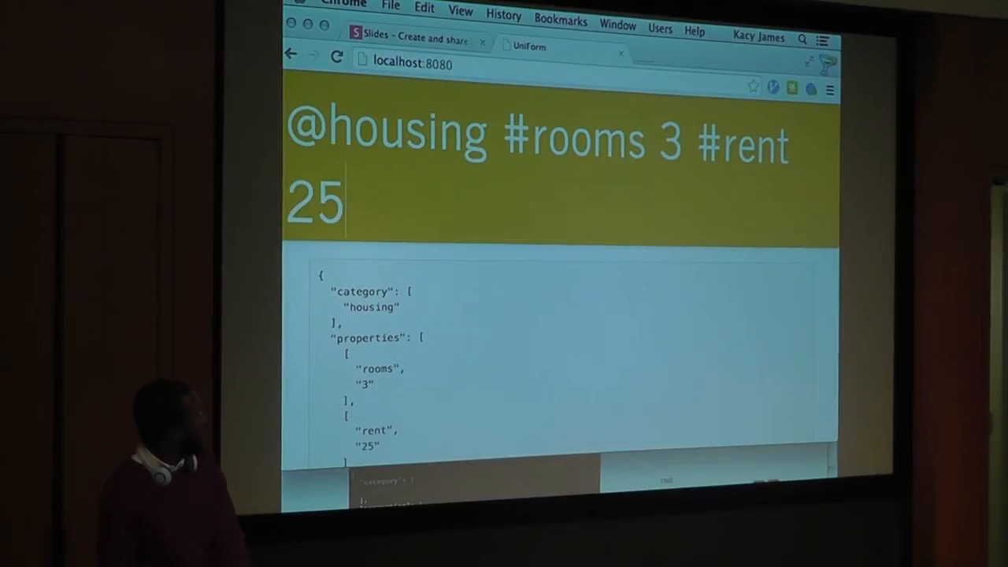
text(00)
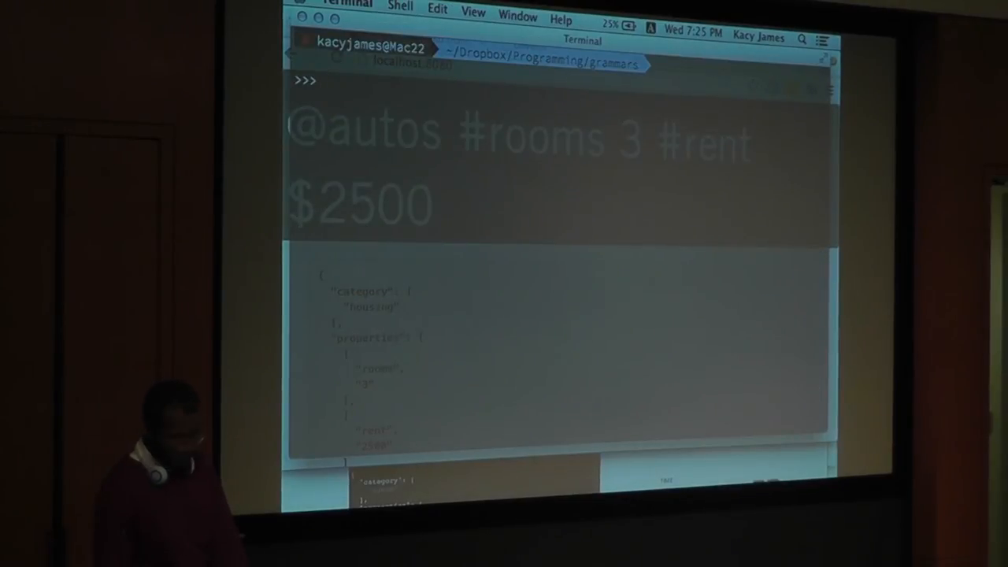
Edit uniform.pegjs with vim, hitting the E325 swap-file ATTENTION warning
text(vim)
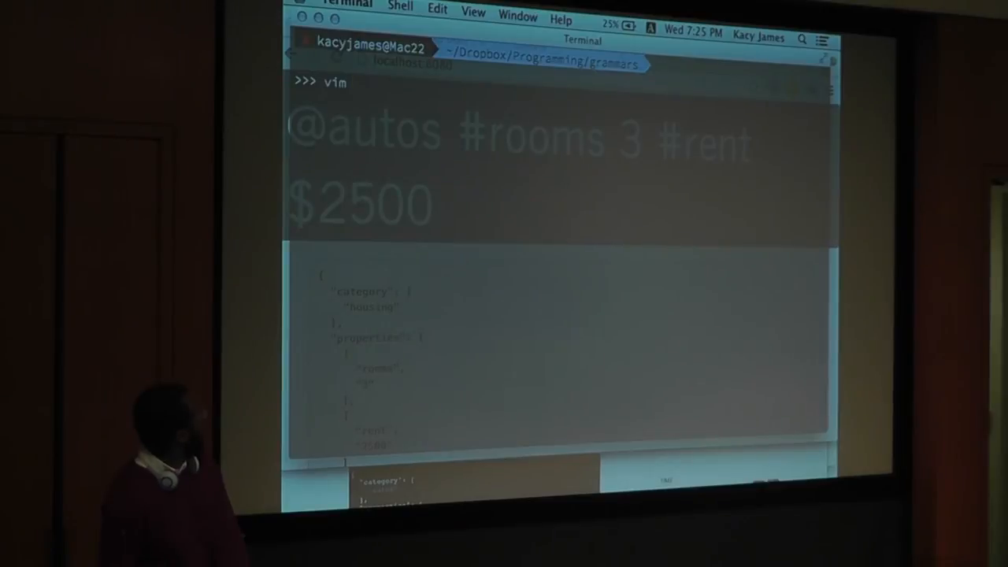
text(uniform.pegjs)
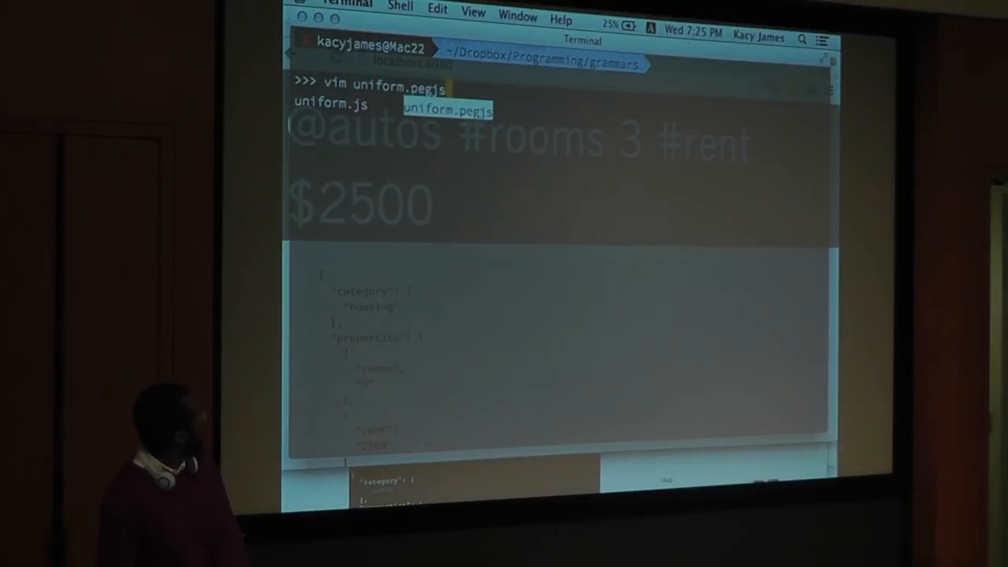
key(Return)
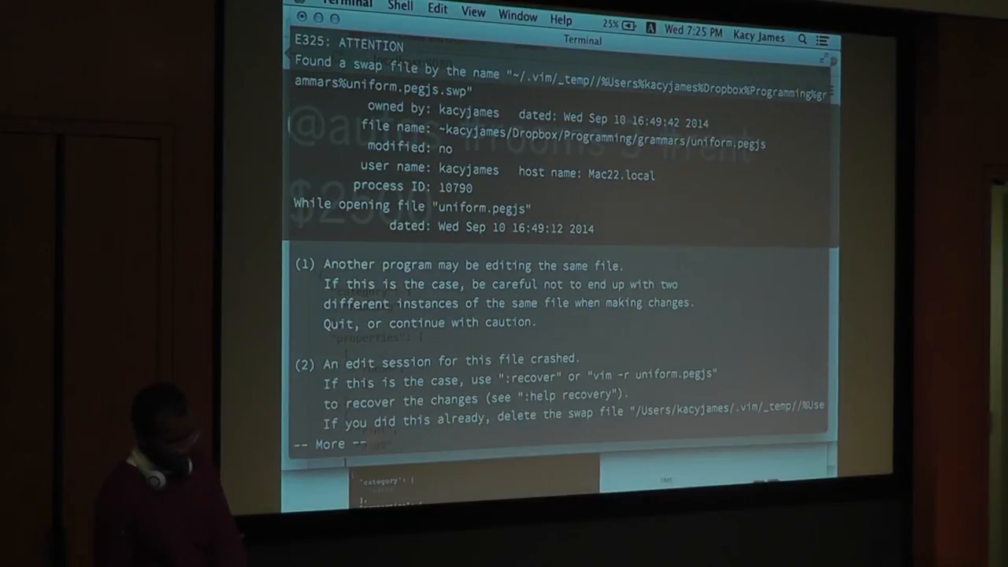
scroll(down, 3)
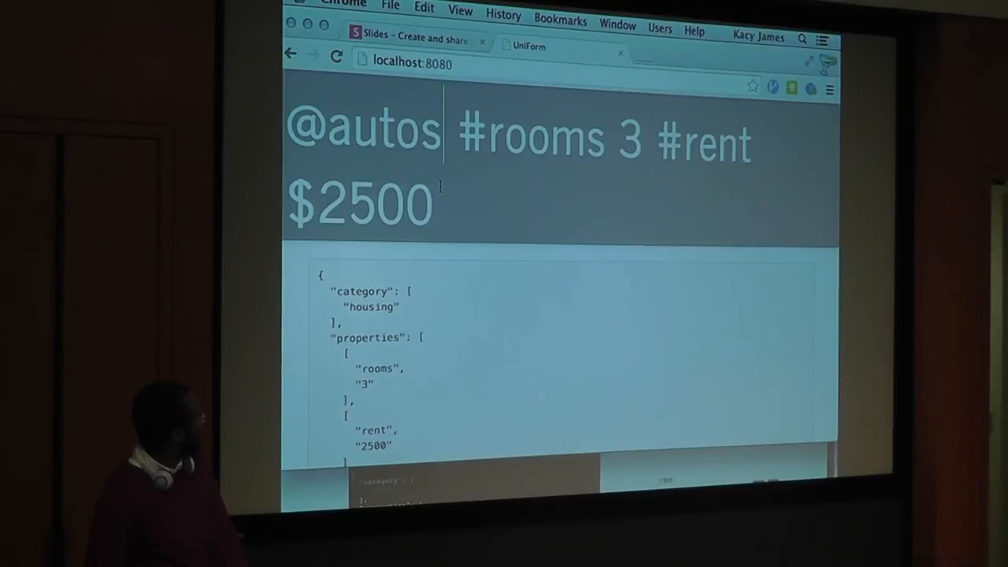
Erase the 2500 rent amount, try 'crash' in the query, and return to the PEG.js editor
key(Backspace)
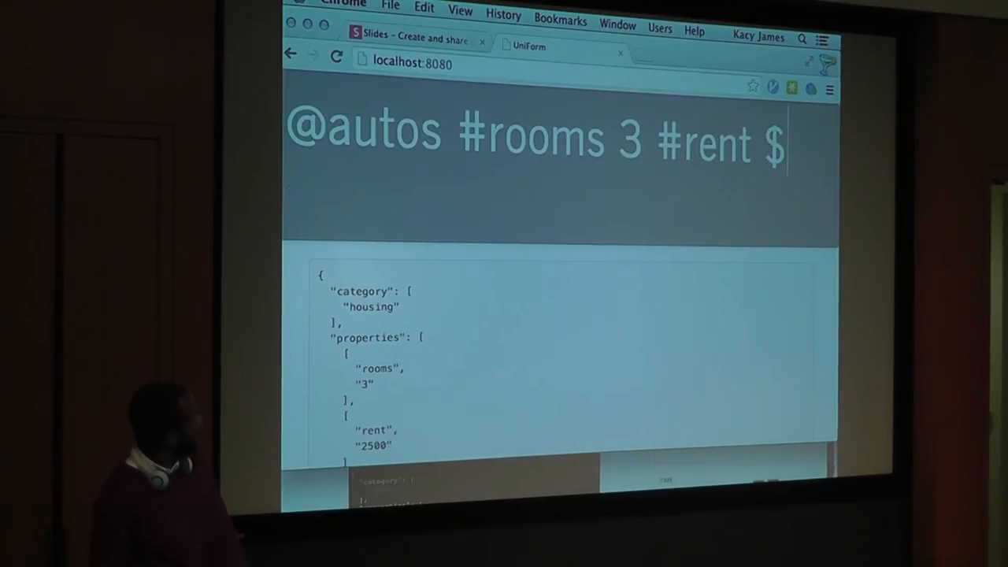
text(crash)
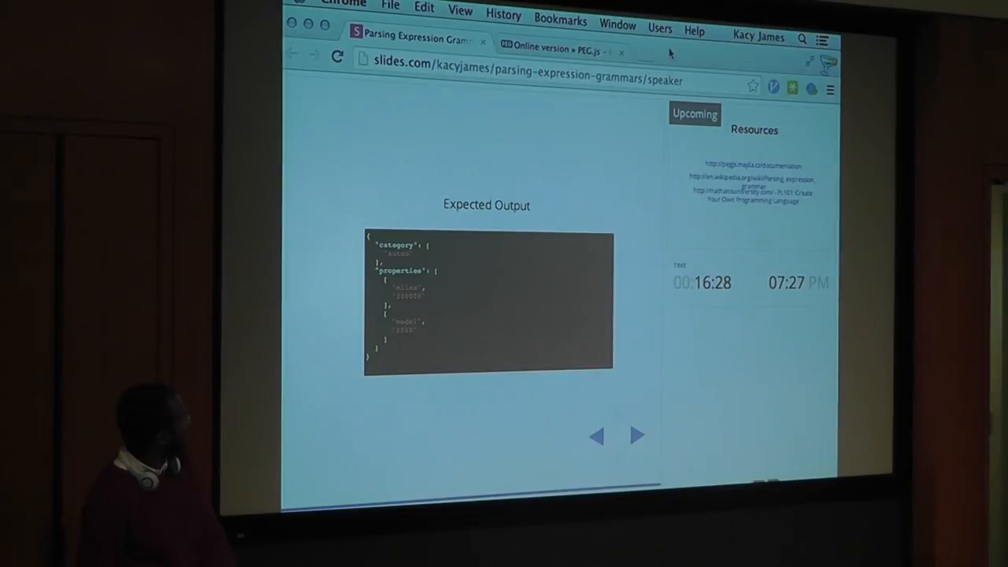
click(636, 436)
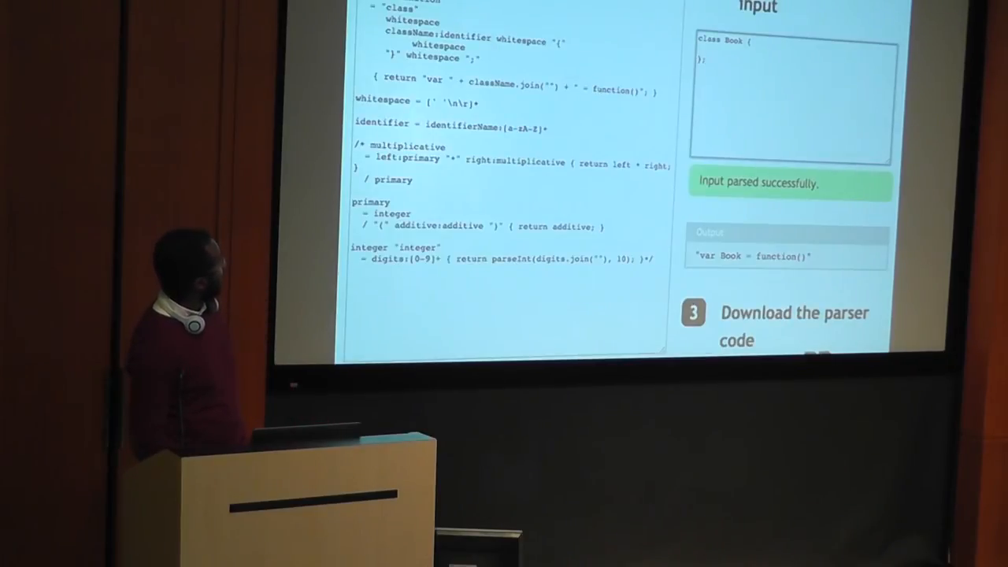
Scroll the documentation to the arithmetic grammar variant with the makeInteger initializer
scroll(up, 3)
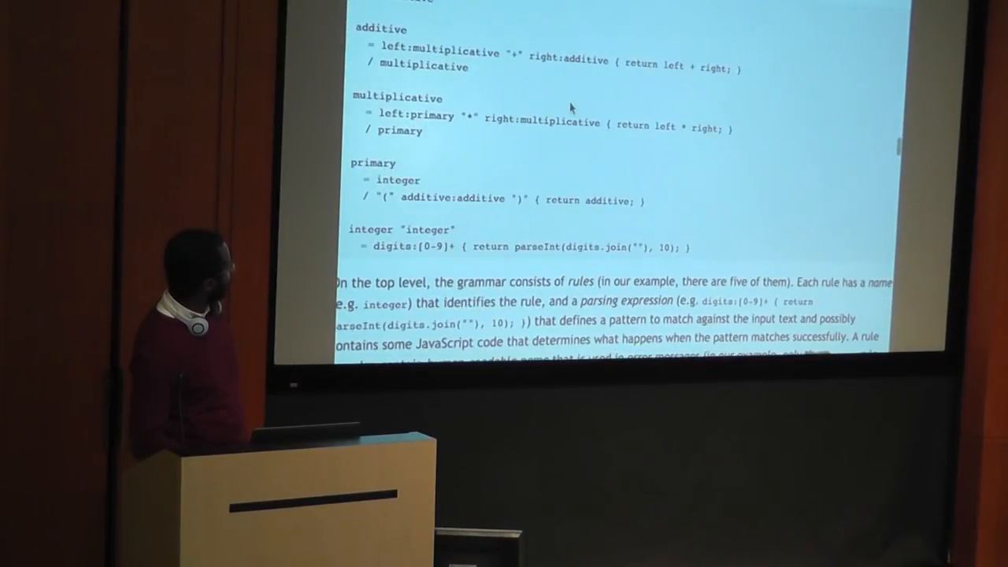
scroll(up, 3)
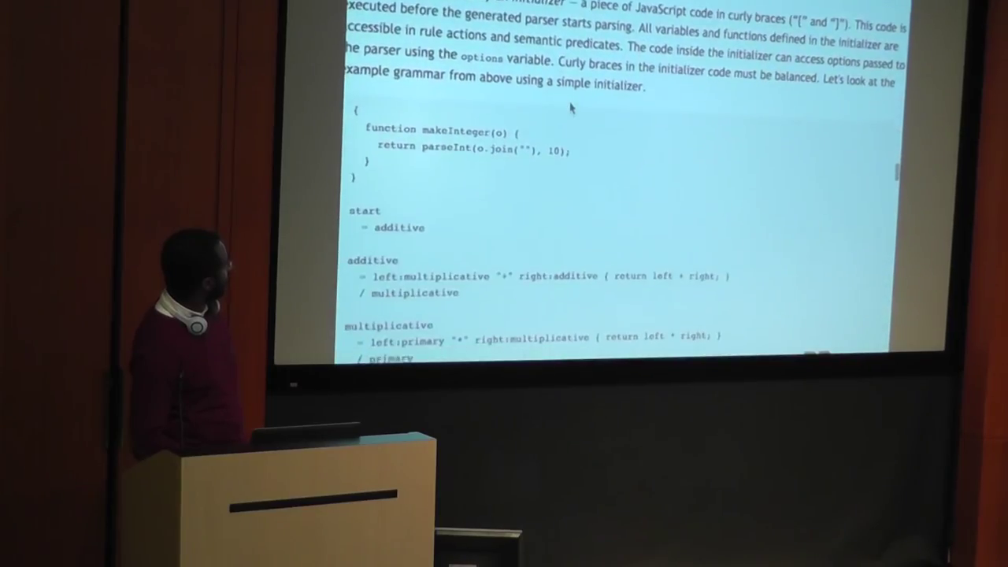
scroll(down, 3)
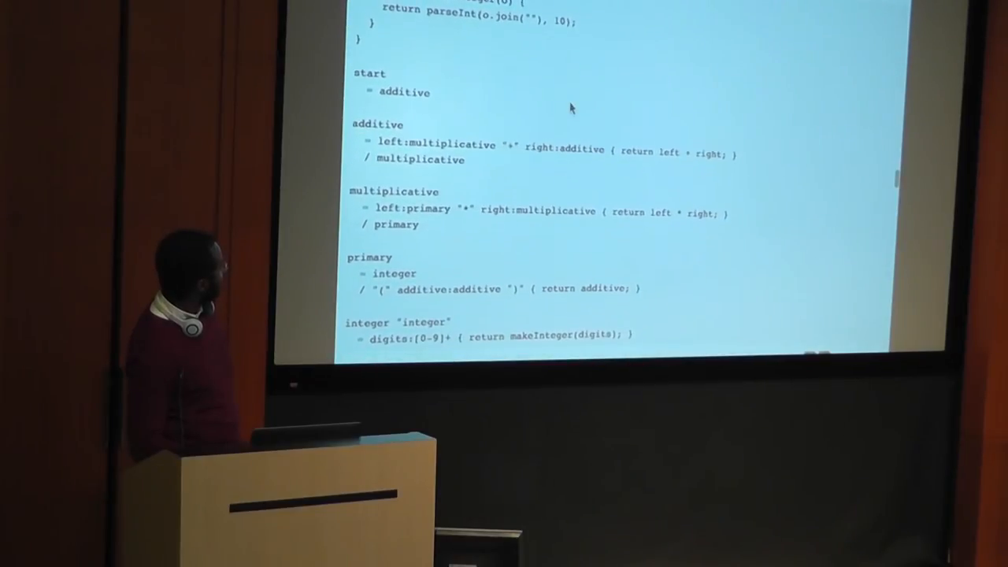
scroll(down, 3)
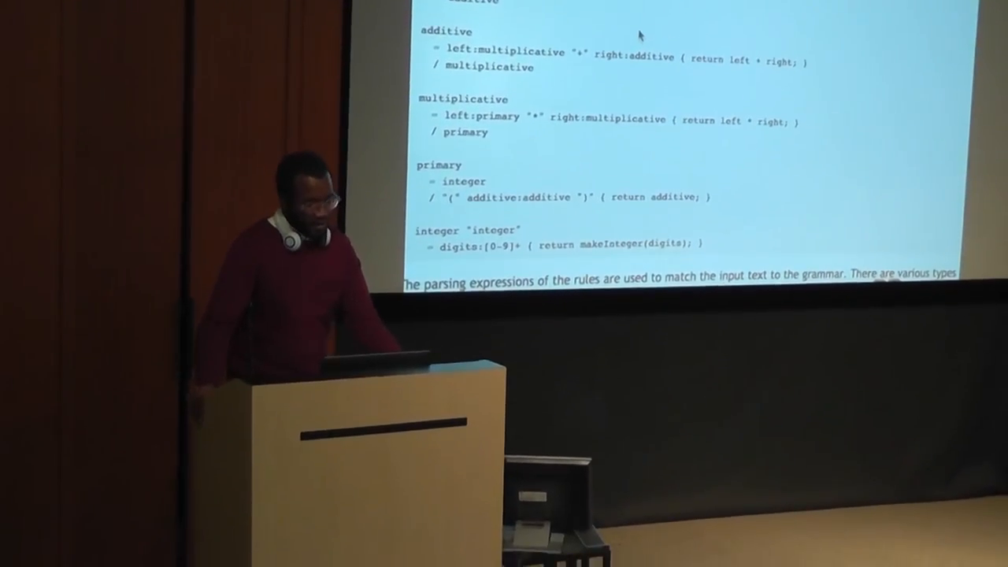
scroll(up, 3)
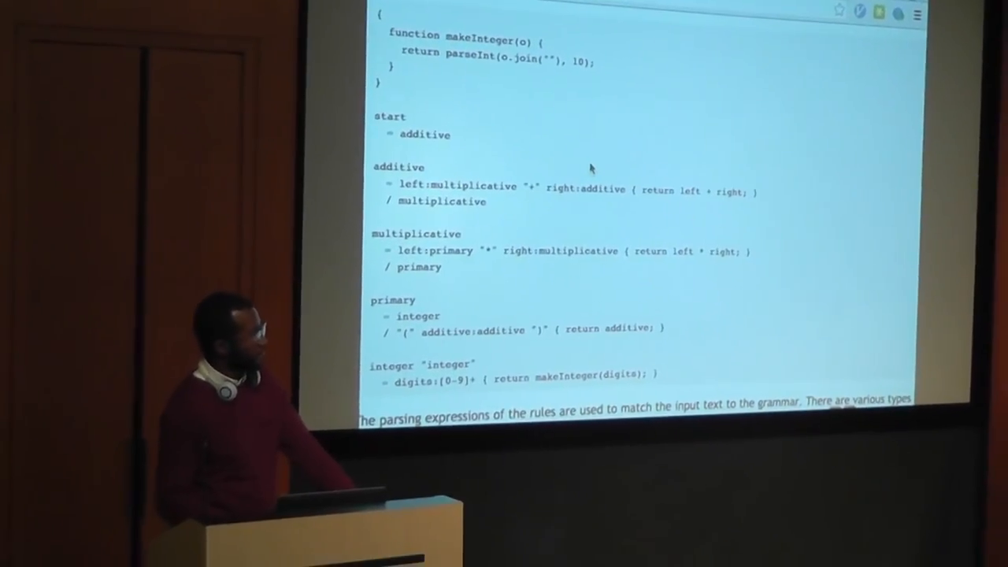